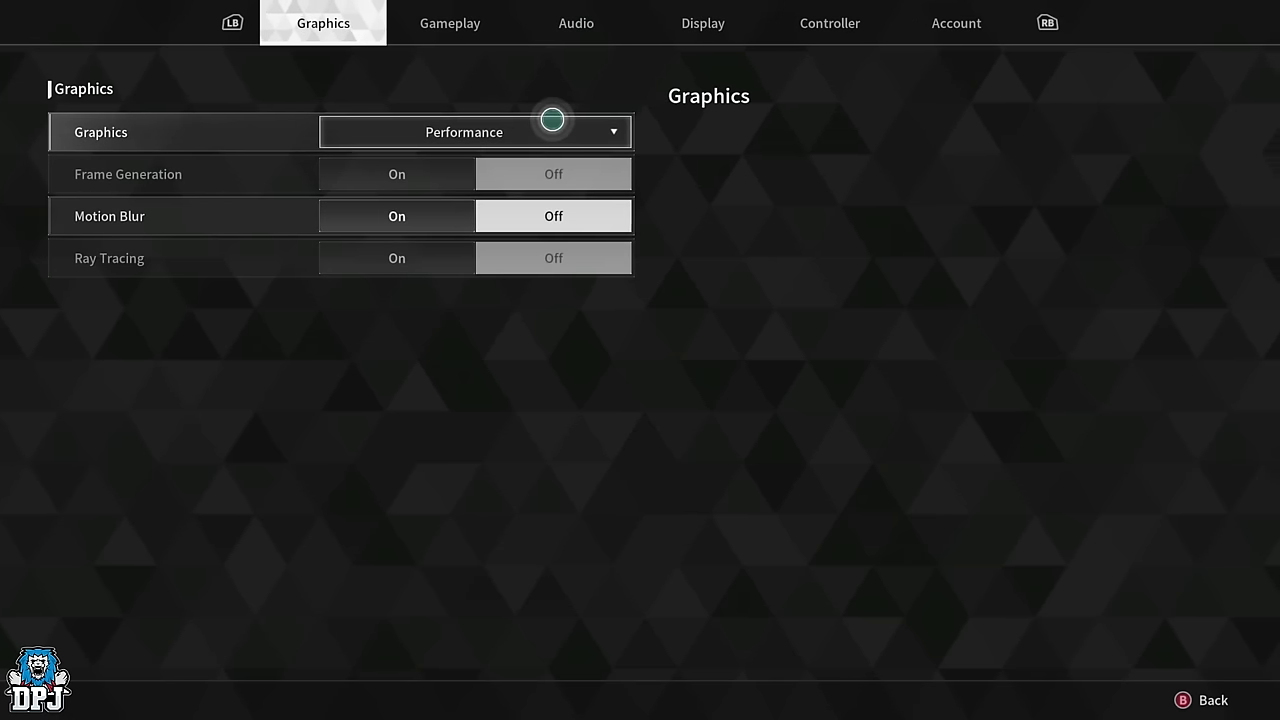
Switch the graphics preset to Fidelity, then back to Performance.
left_click(475, 131)
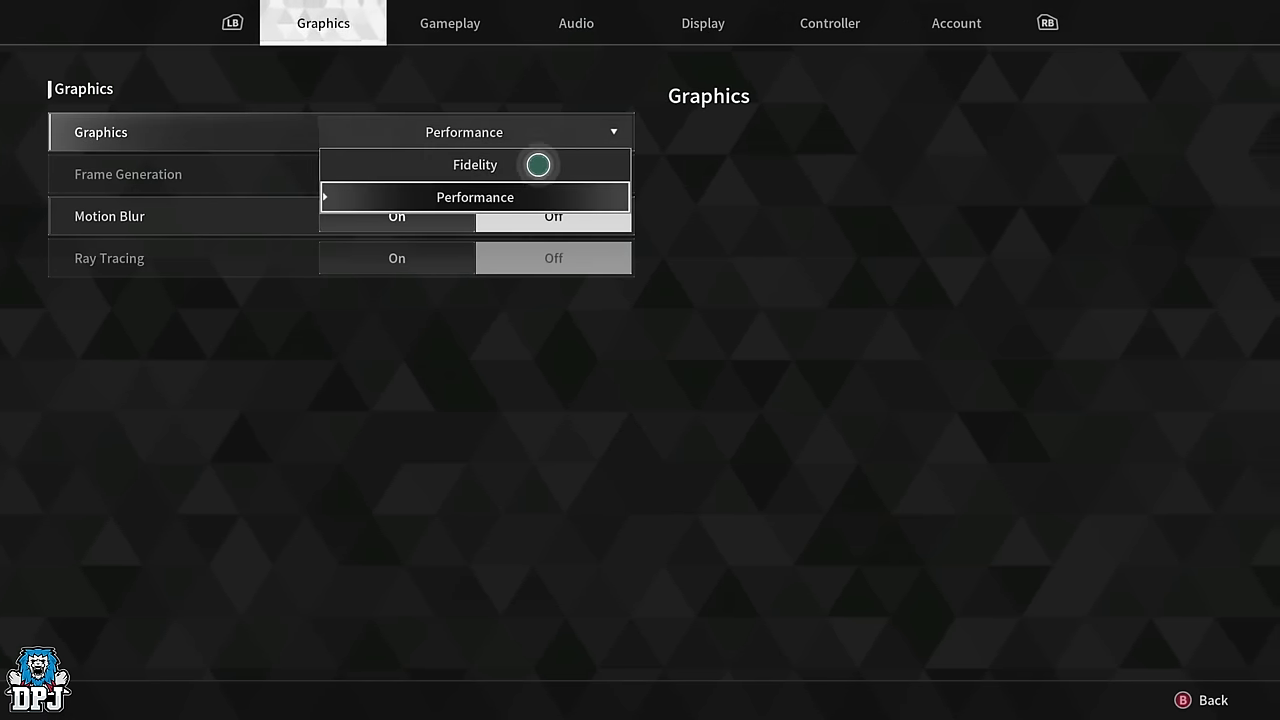
left_click(475, 164)
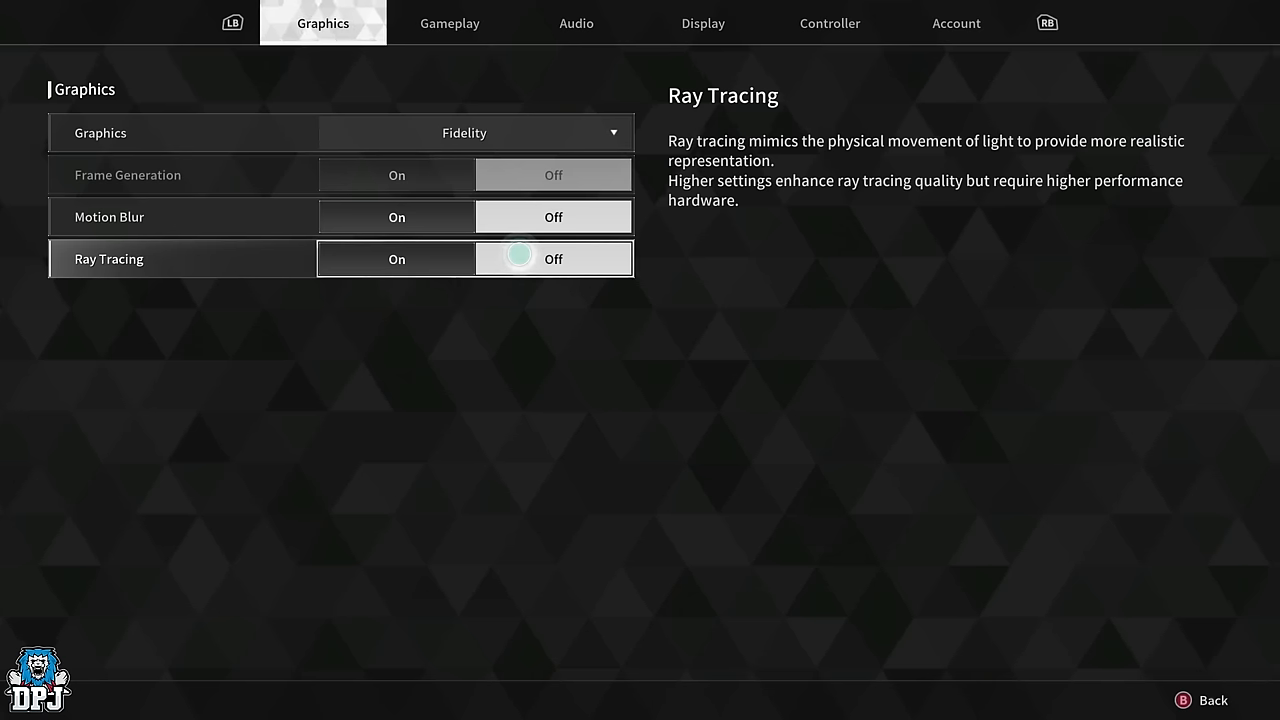
left_click(475, 132)
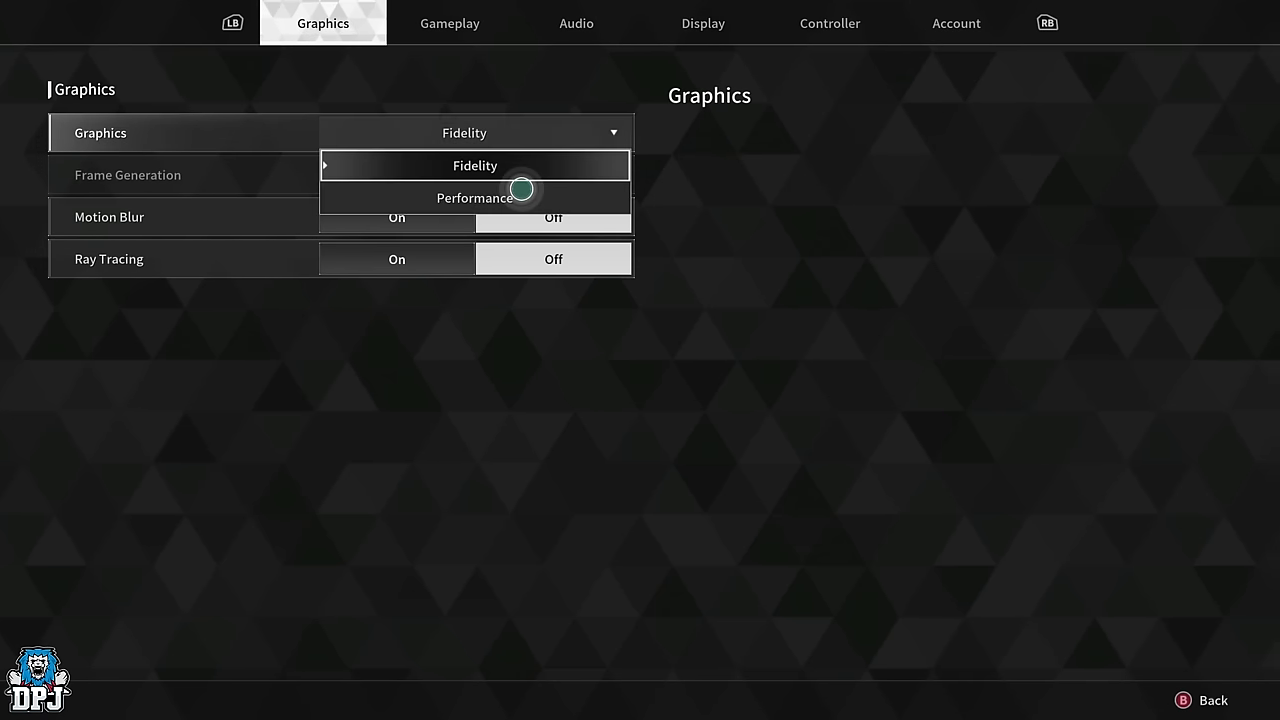
left_click(475, 197)
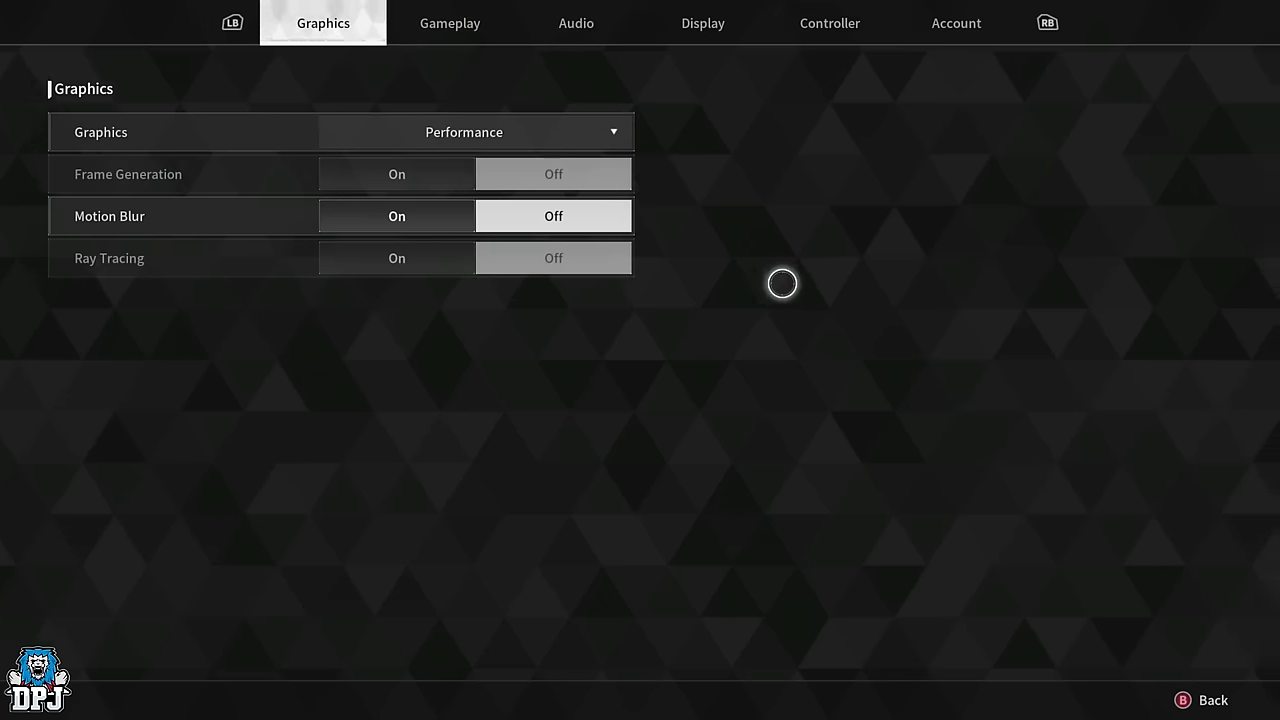
On the Gameplay page, scroll down to Damage Display Options and Control Method.
left_click(449, 23)
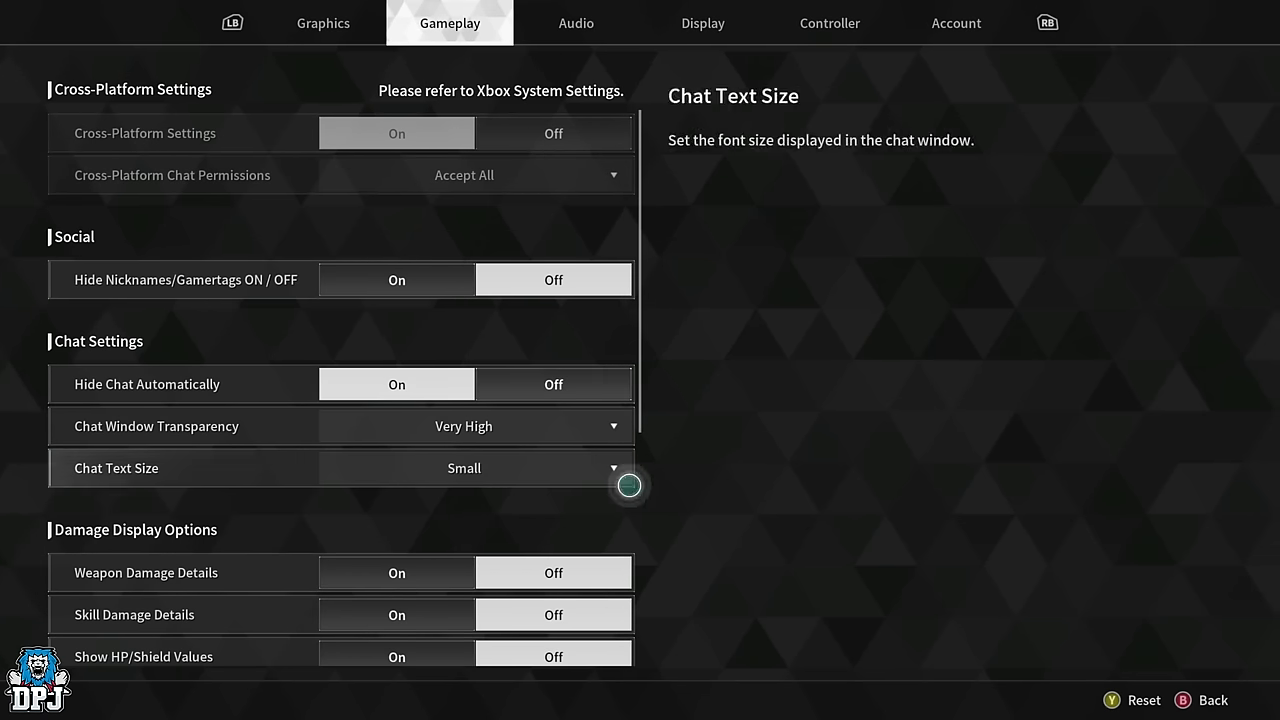
scroll("down", 3)
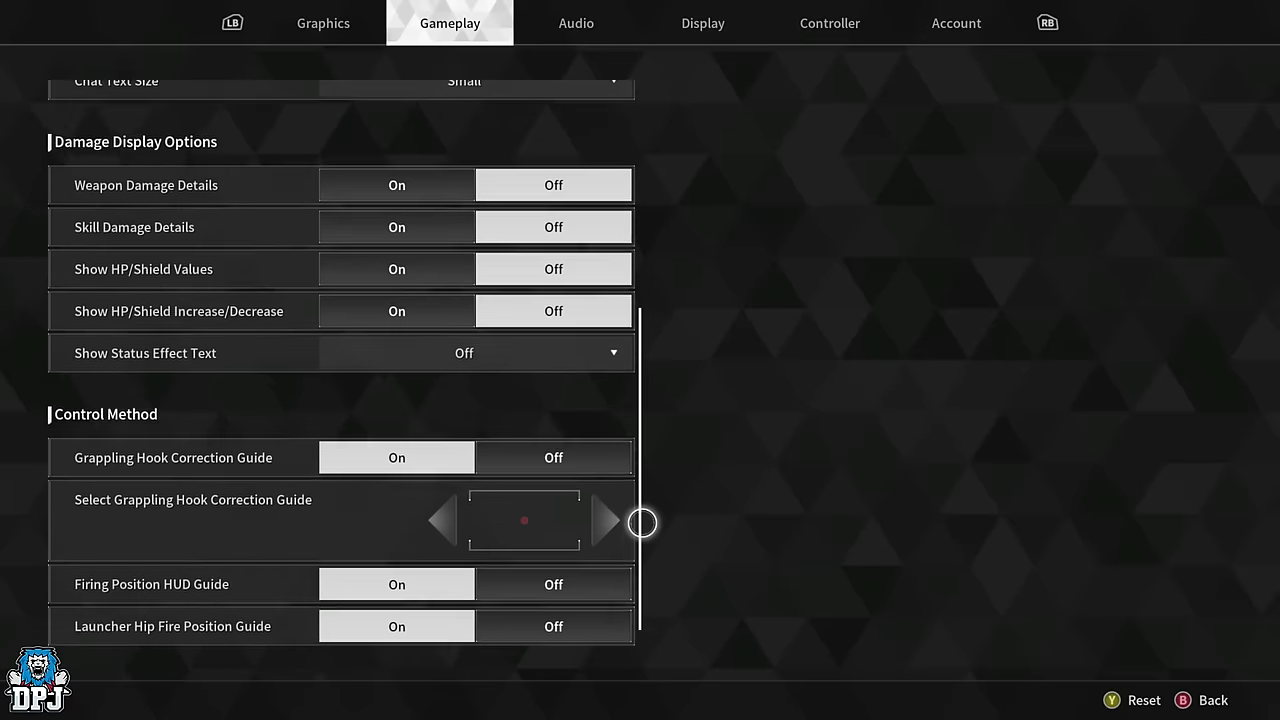
scroll("down", 3)
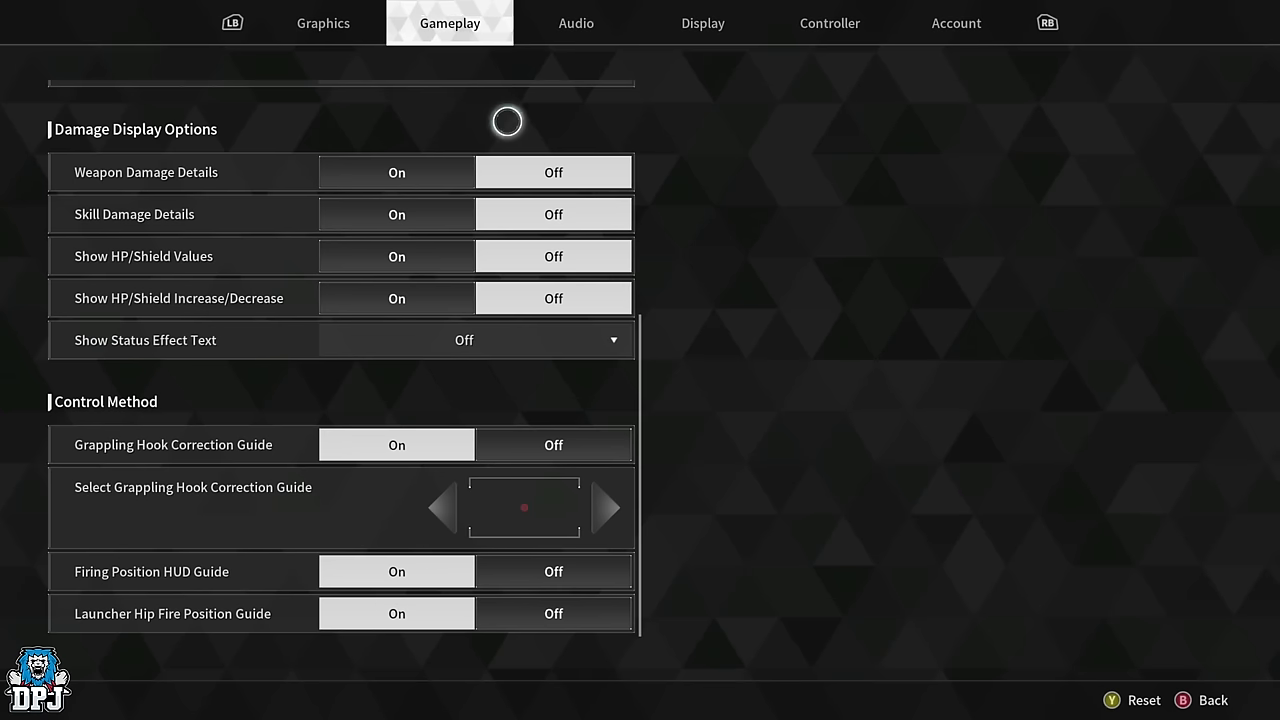
mouse_move(336, 205)
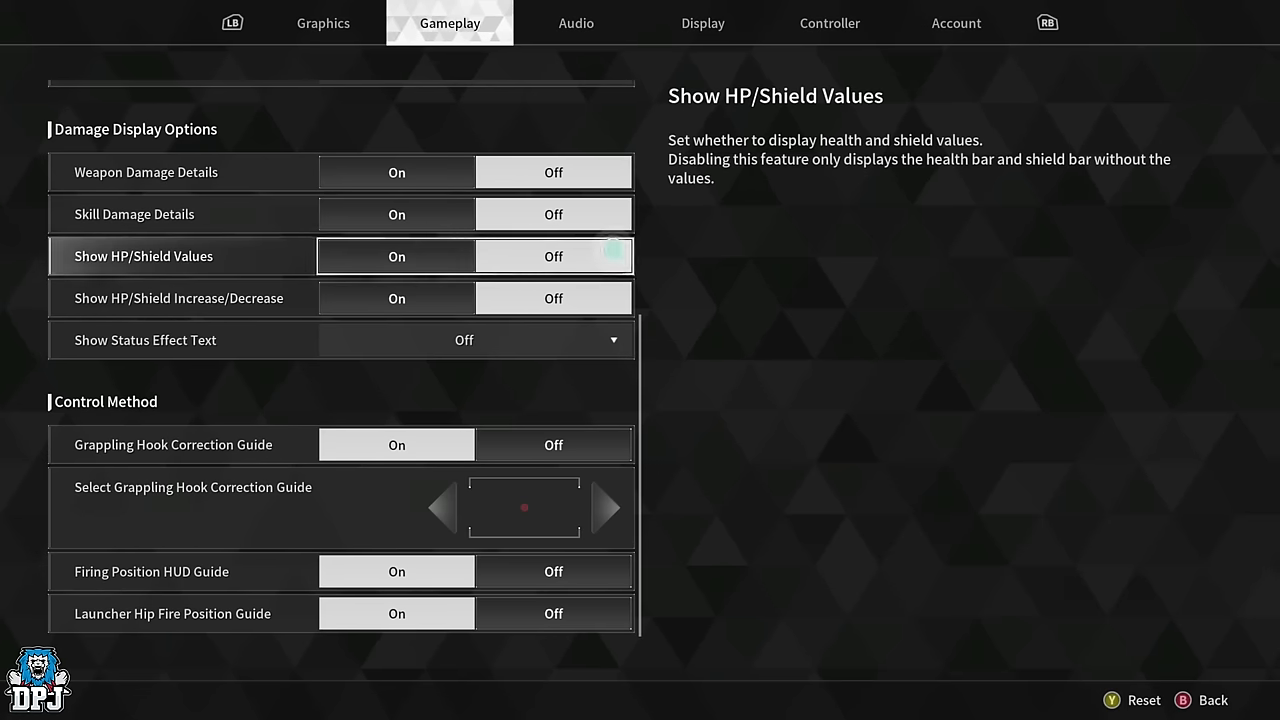
left_click(553, 256)
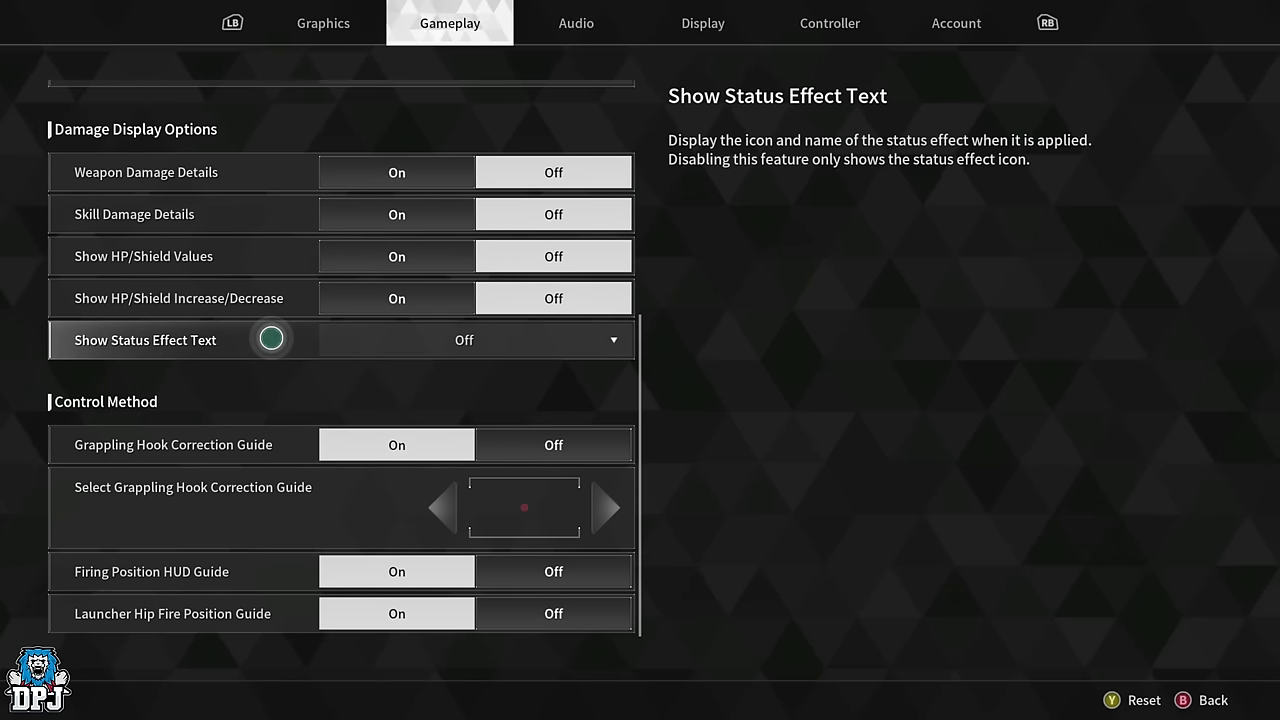
key("up")
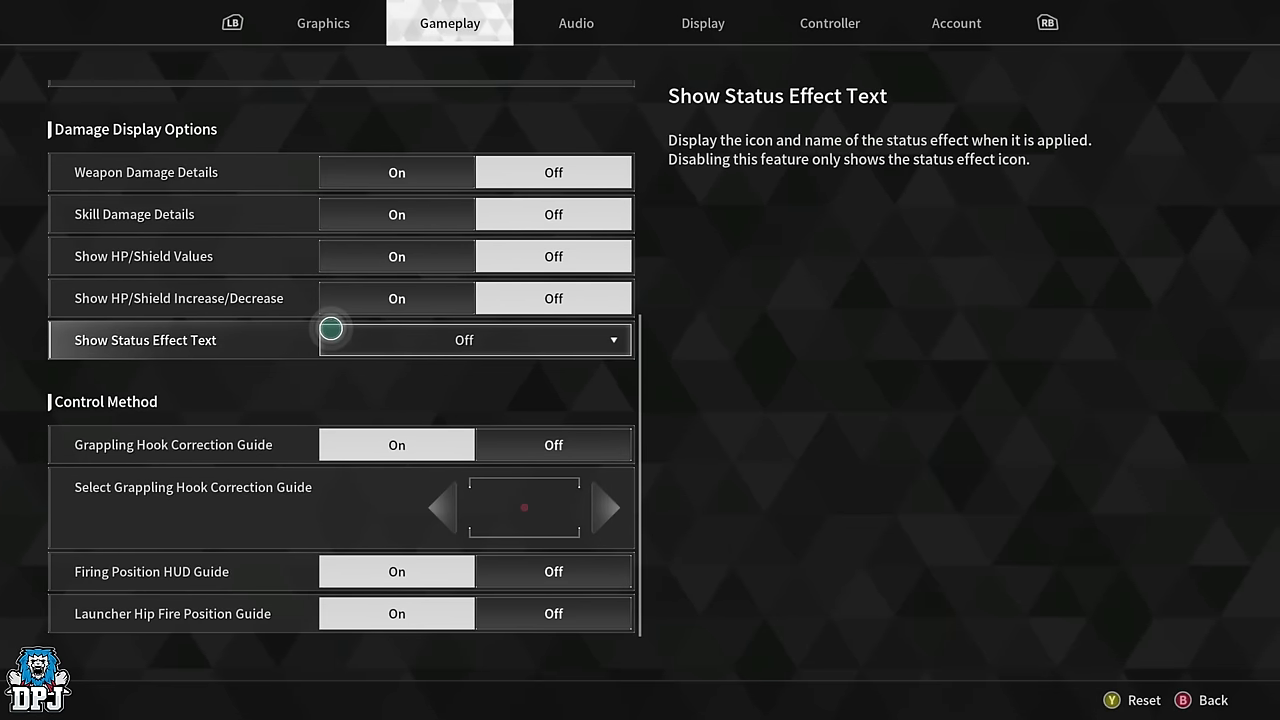
mouse_move(507, 333)
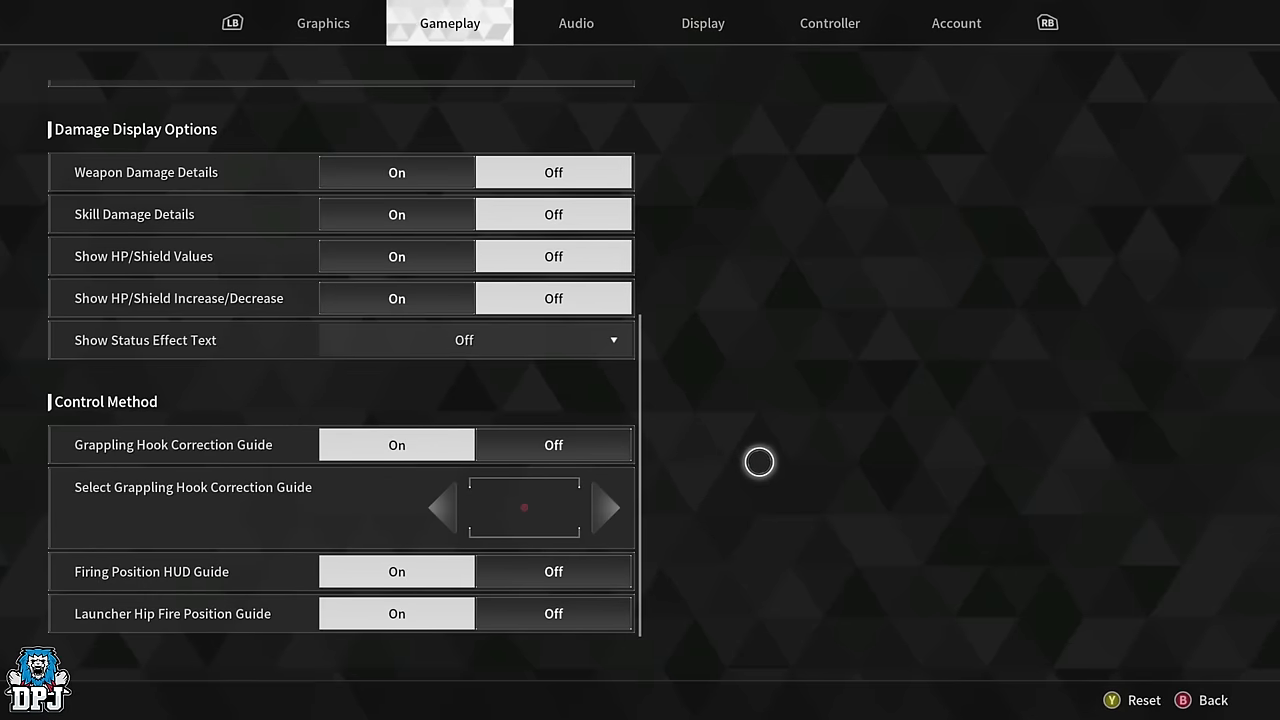
Review Audio settings with Mic off down to Advanced Sound Options, then go to Display.
left_click(576, 23)
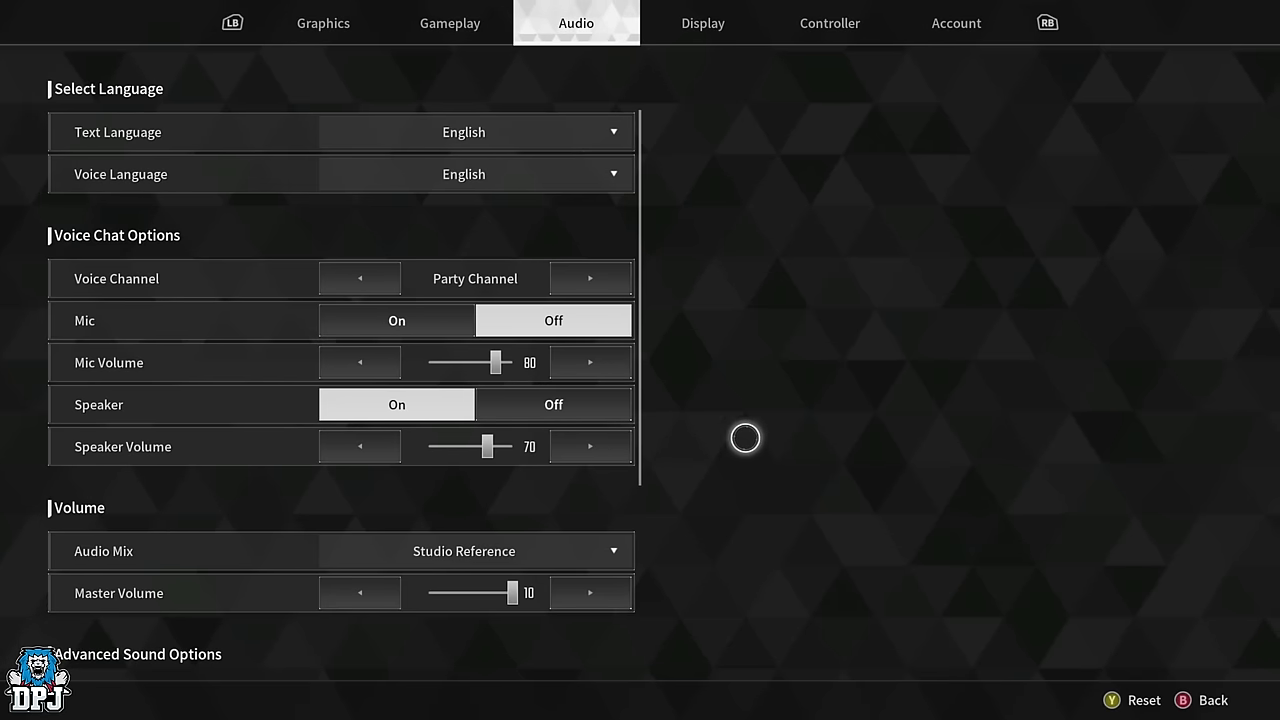
mouse_move(553, 320)
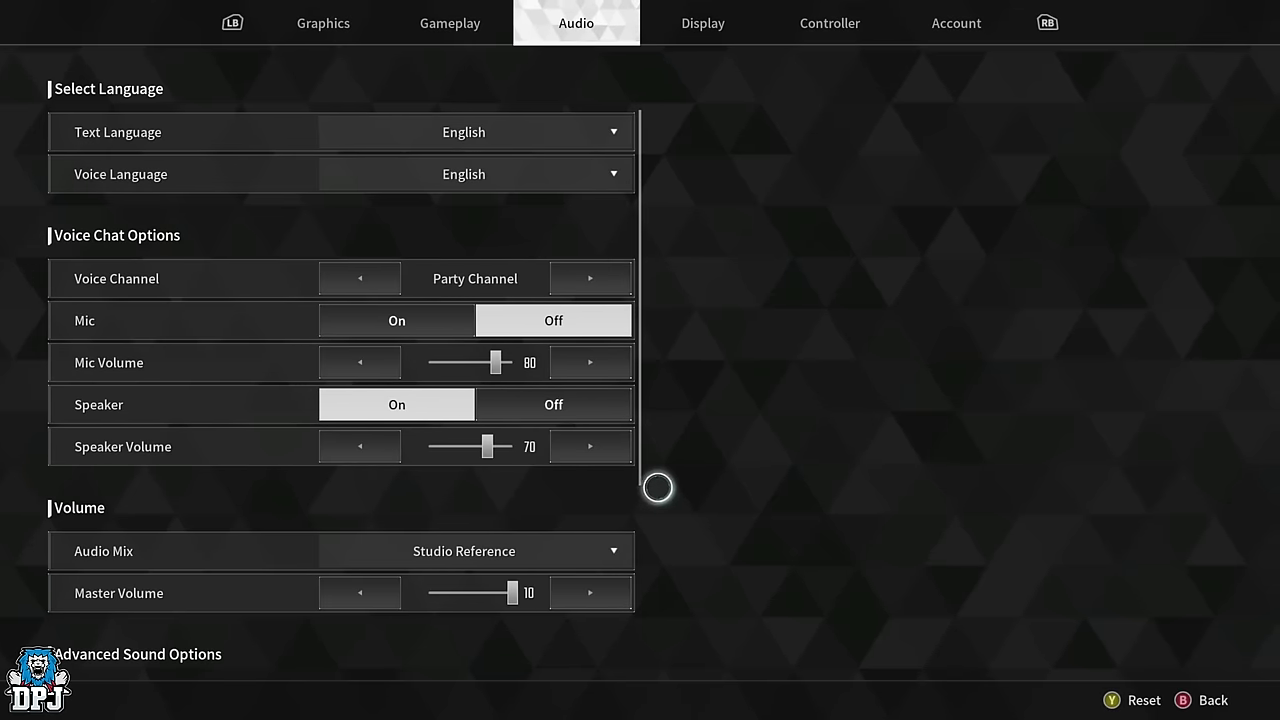
left_click(340, 446)
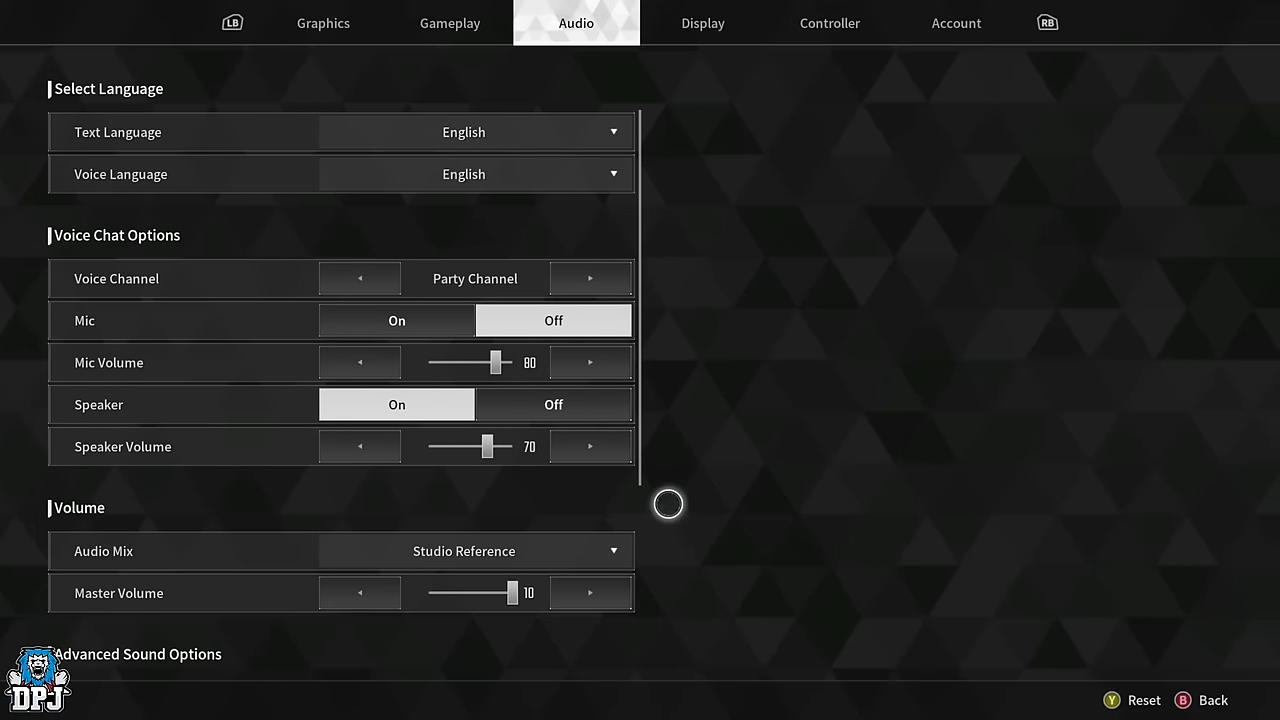
scroll("down", 3)
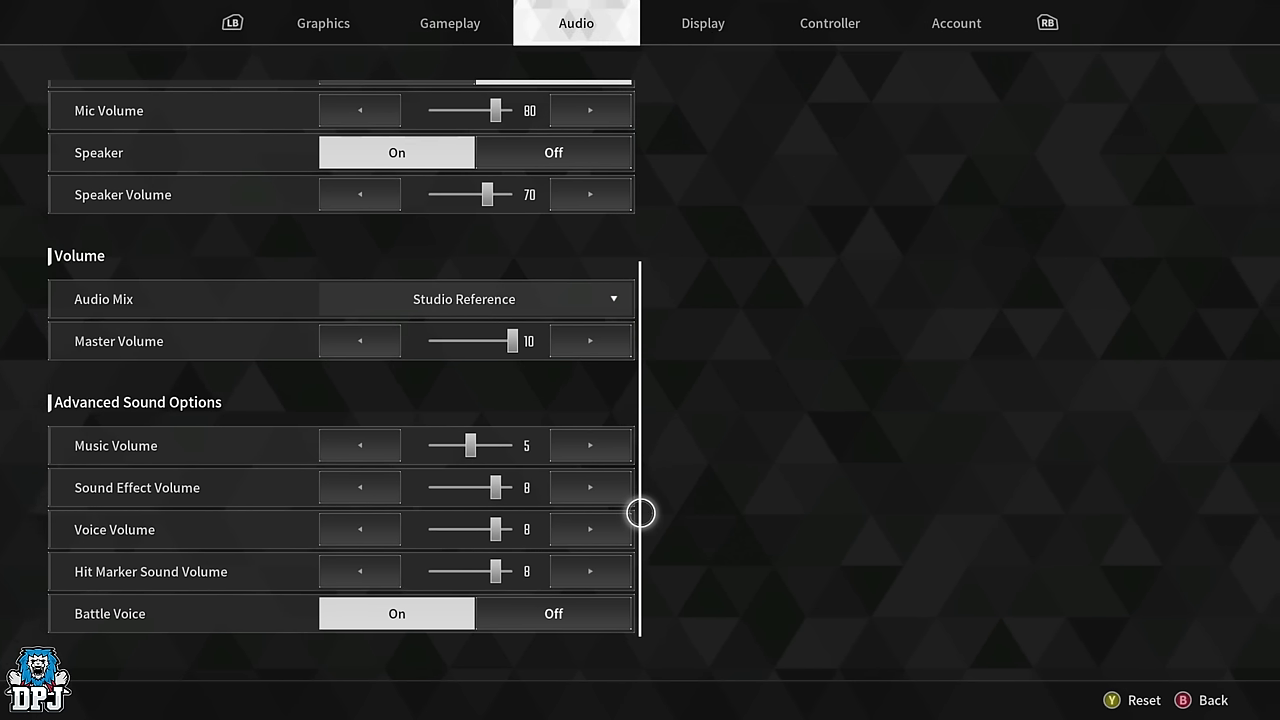
left_click(702, 23)
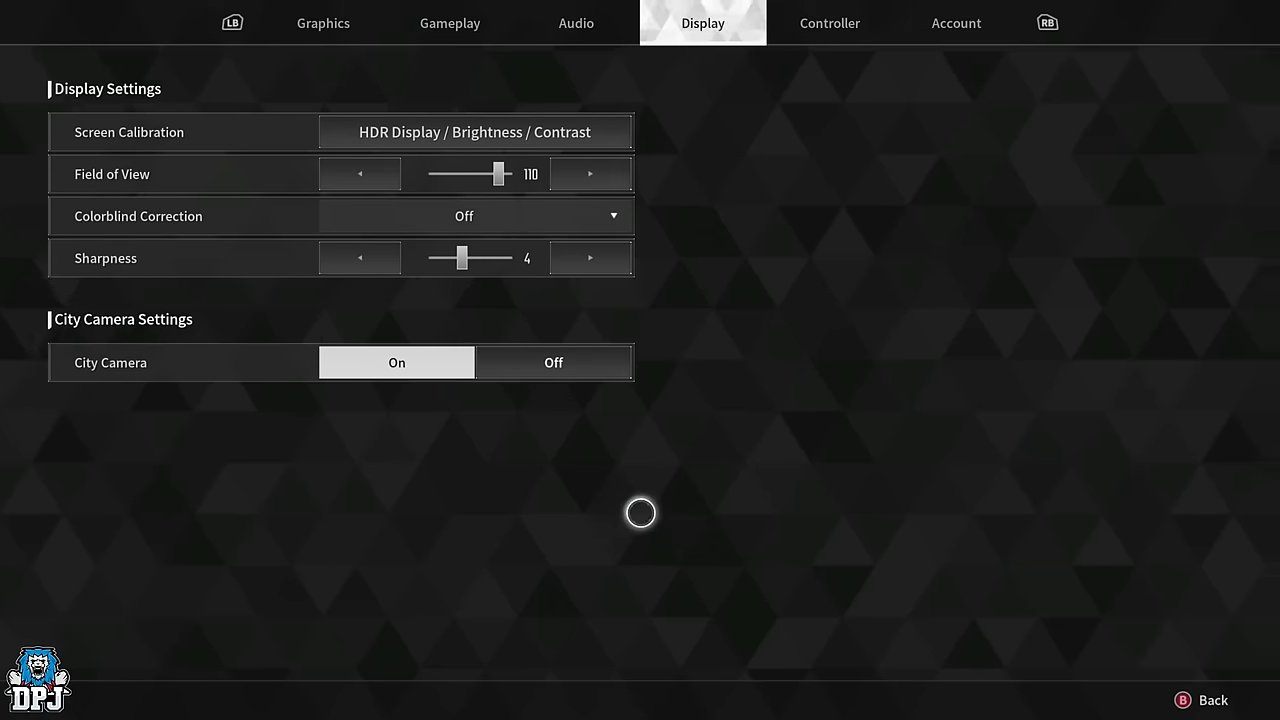
mouse_move(545, 167)
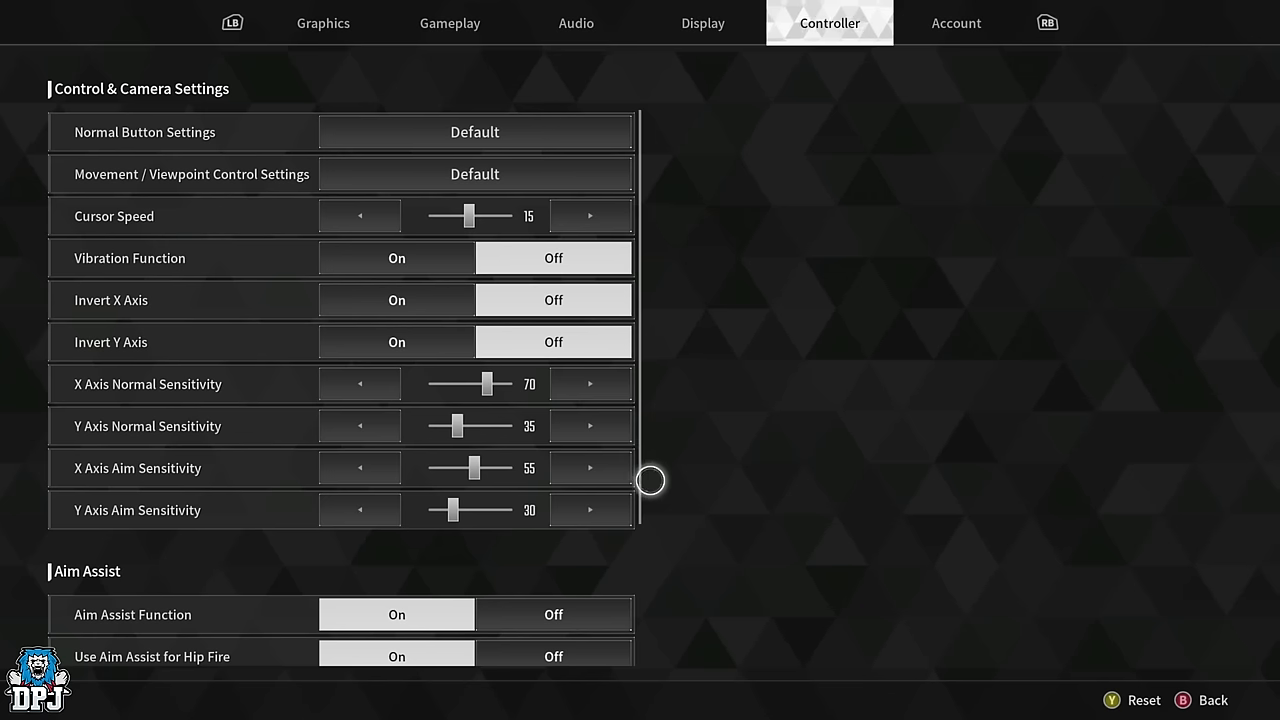
mouse_move(649, 466)
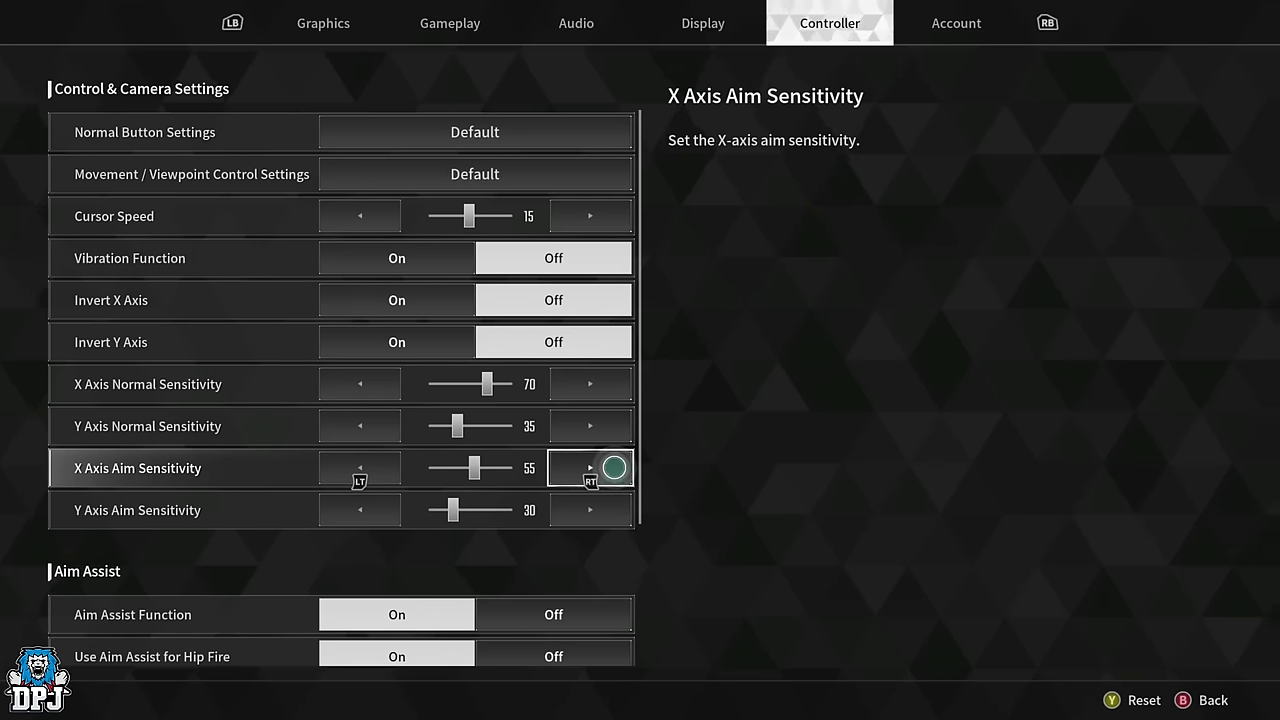
Move down the Controller page past the sensitivity sliders to the Aim Assist section.
key("down")
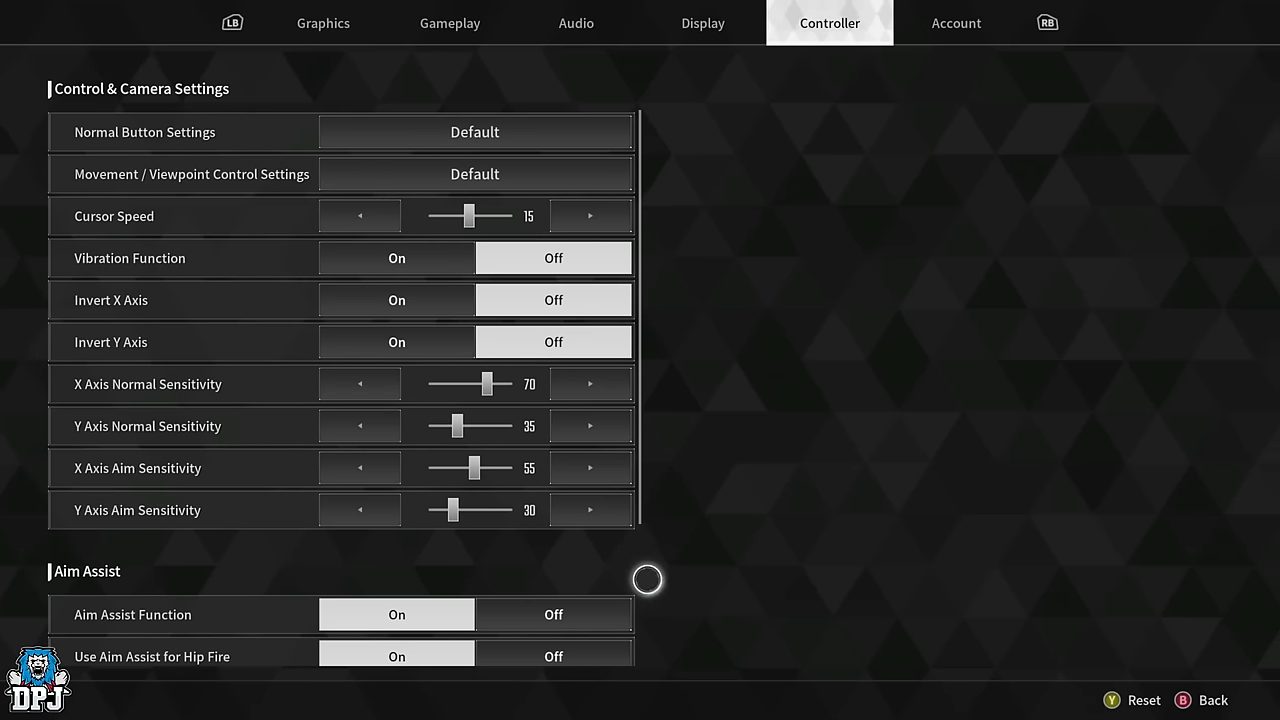
scroll("down", 3)
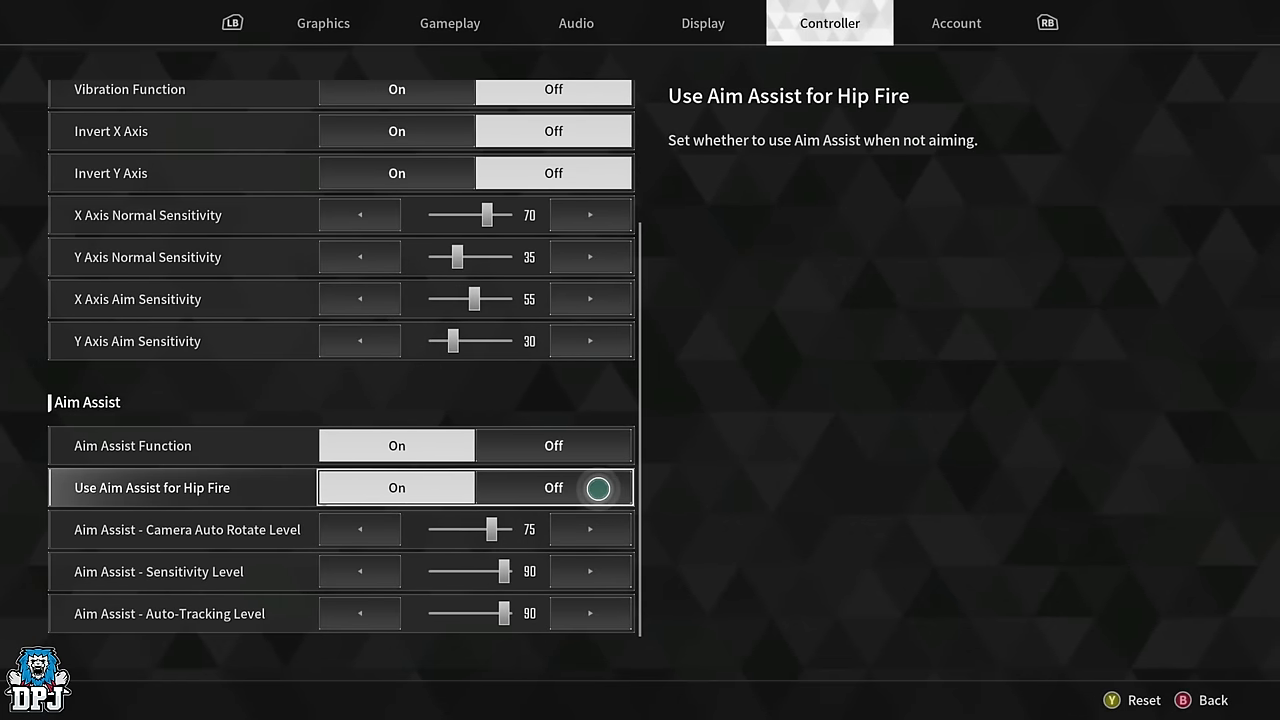
mouse_move(668, 555)
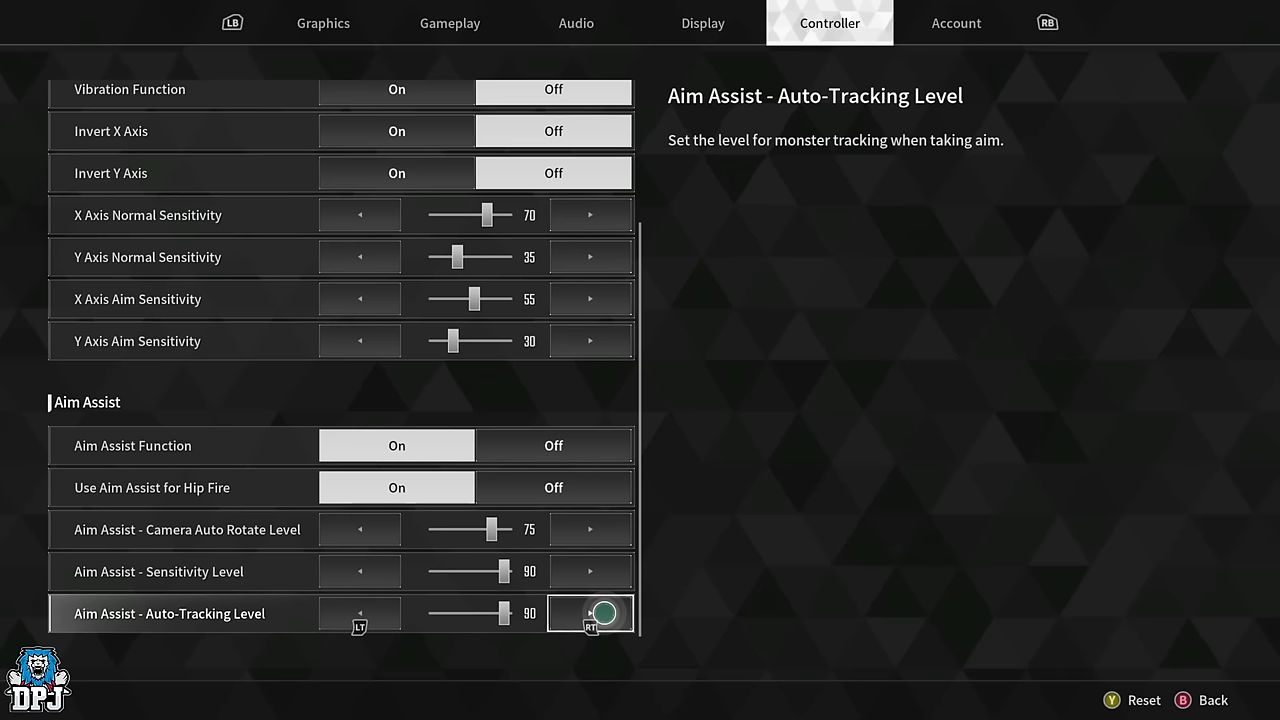
Lower Auto-Tracking Level to 89 and raise it back to 90.
key("Up")
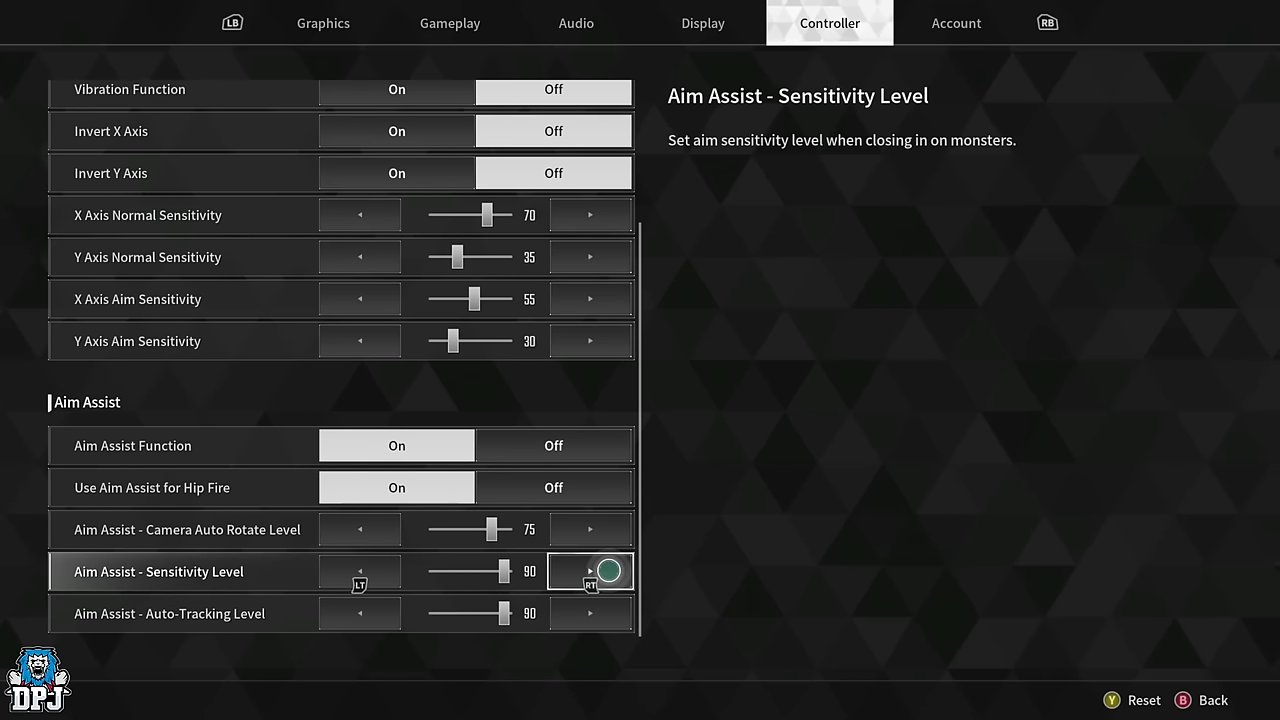
key("down")
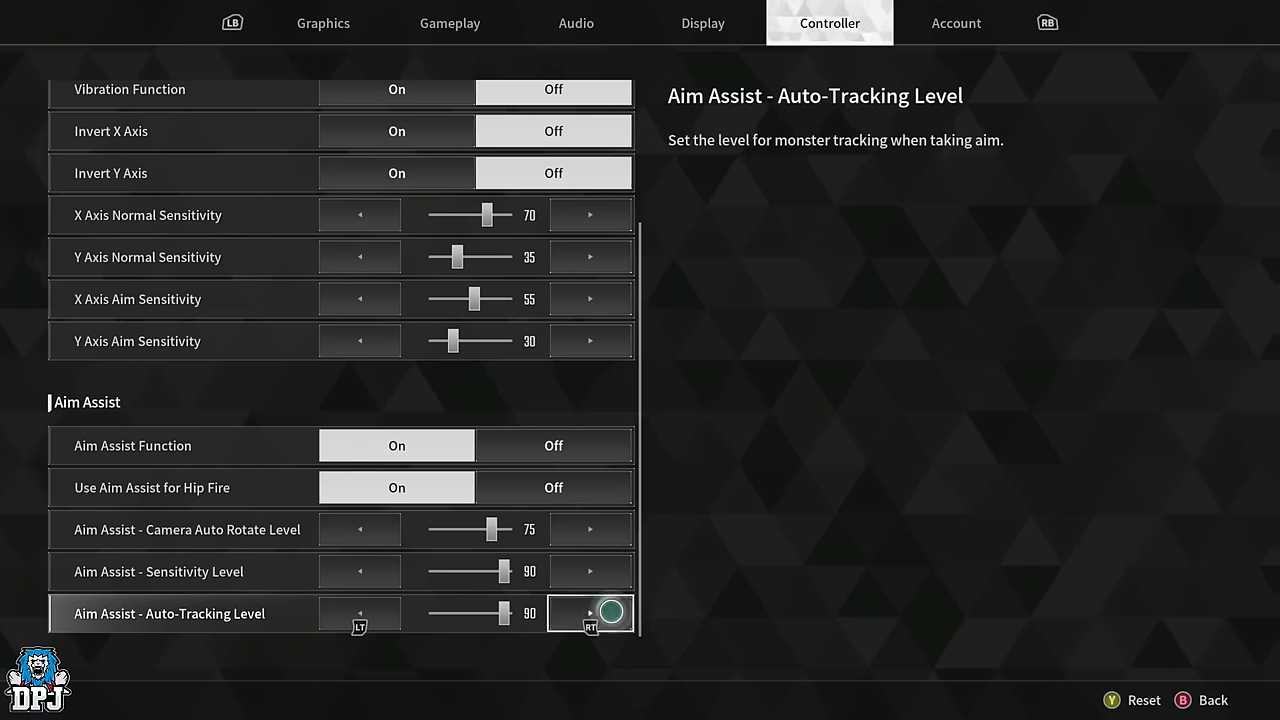
left_click(358, 613)
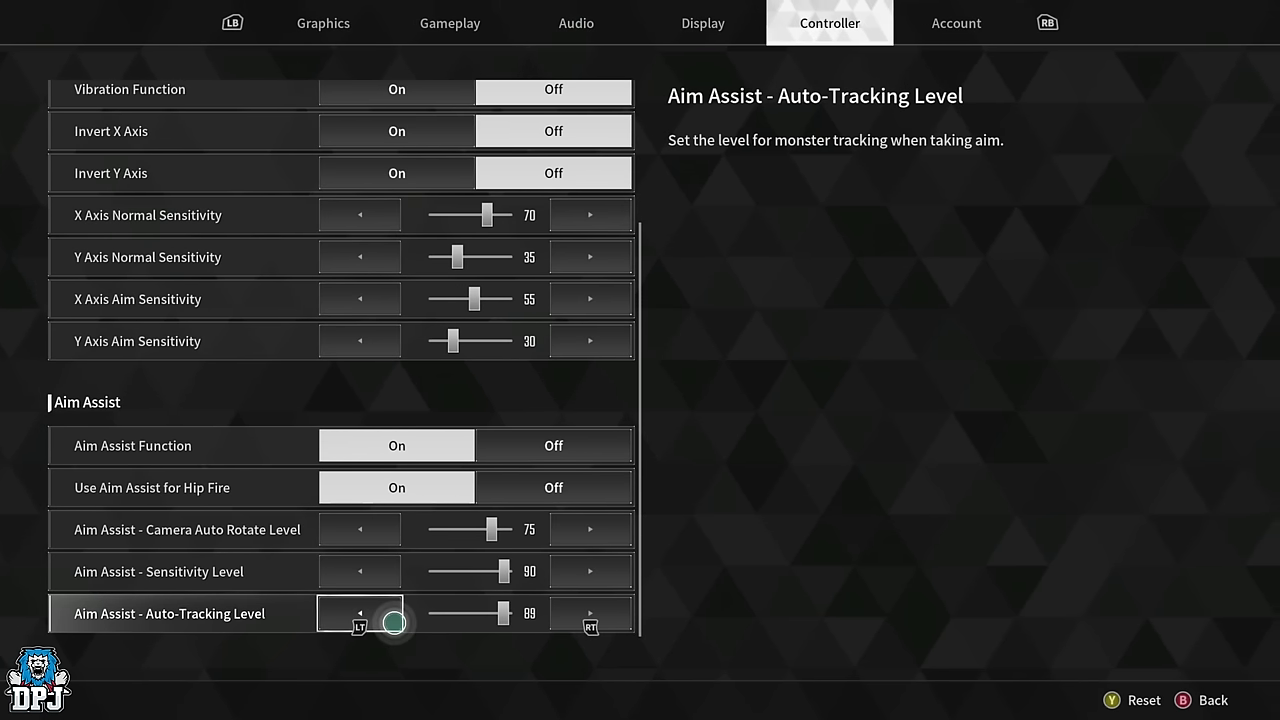
left_click(590, 613)
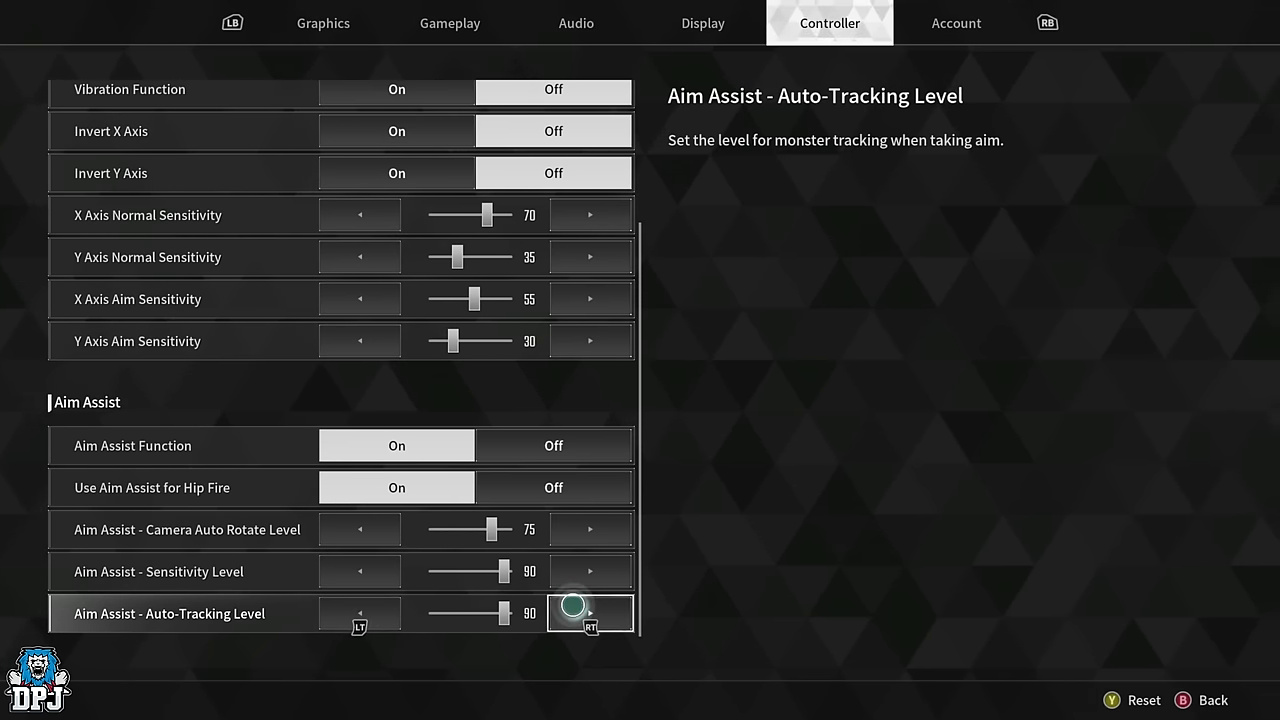